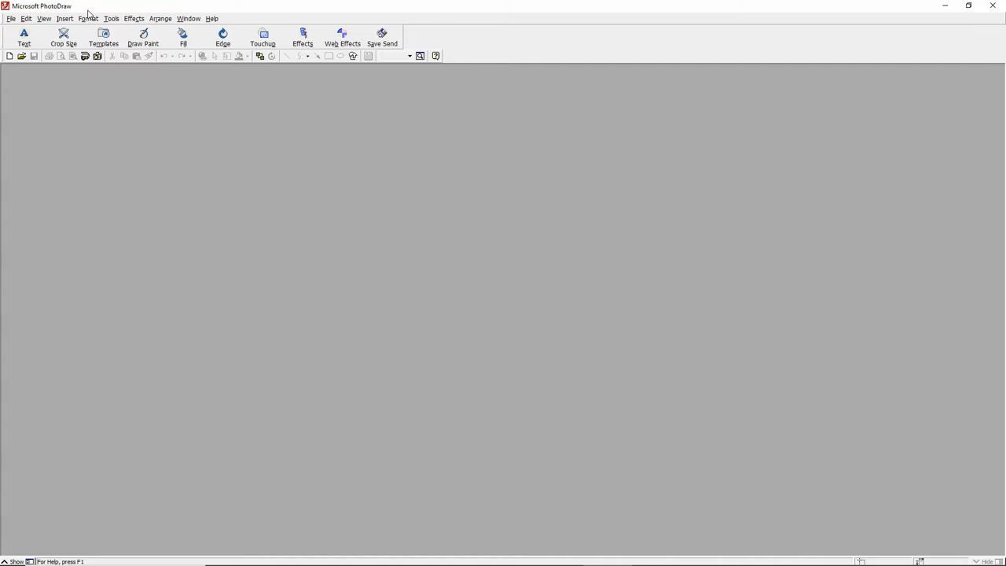
pyautogui.moveTo(296, 183)
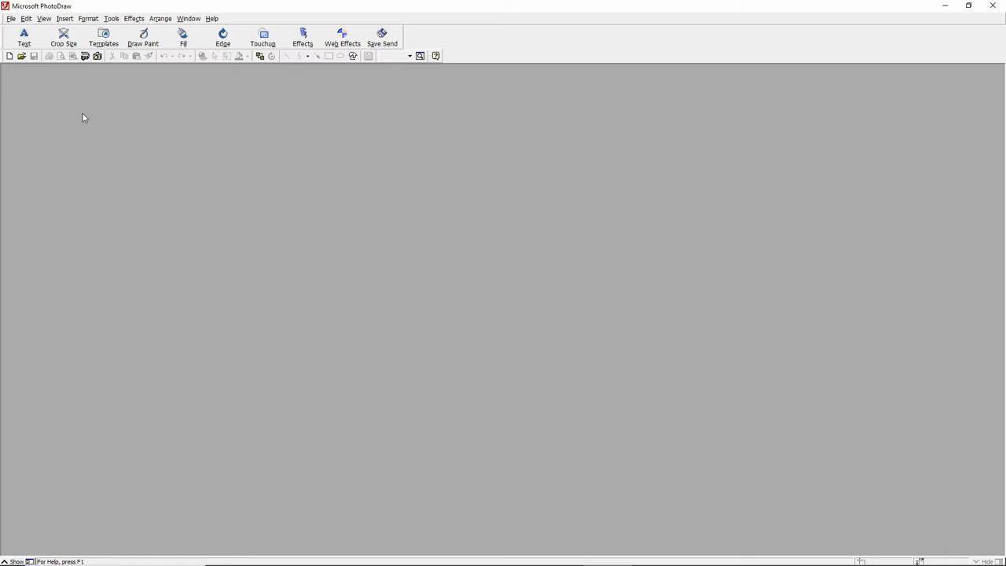
# Step: Start a new blank picture with a full-screen 1920×1080 landscape page setup
pyautogui.click(10, 55)
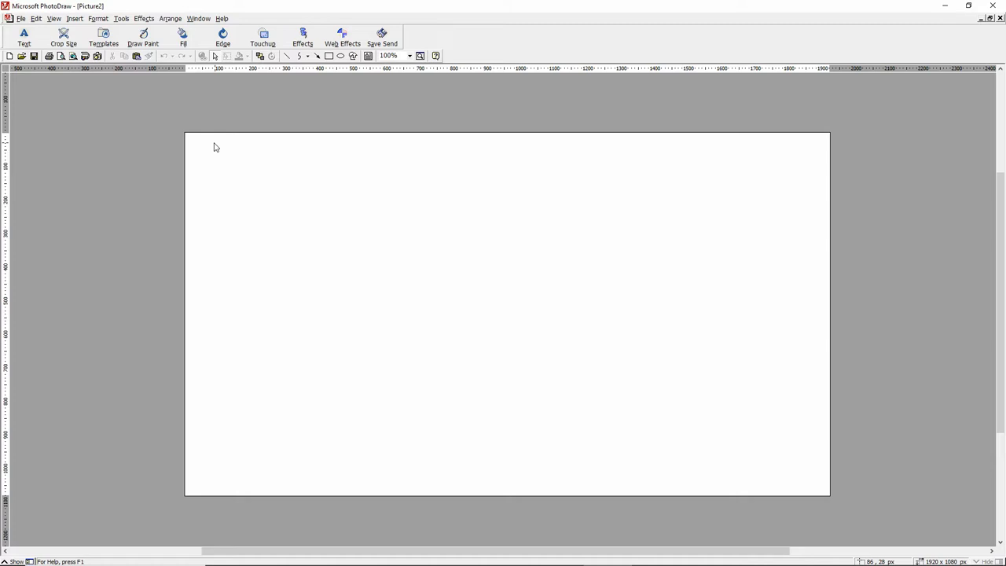
pyautogui.moveTo(495, 280)
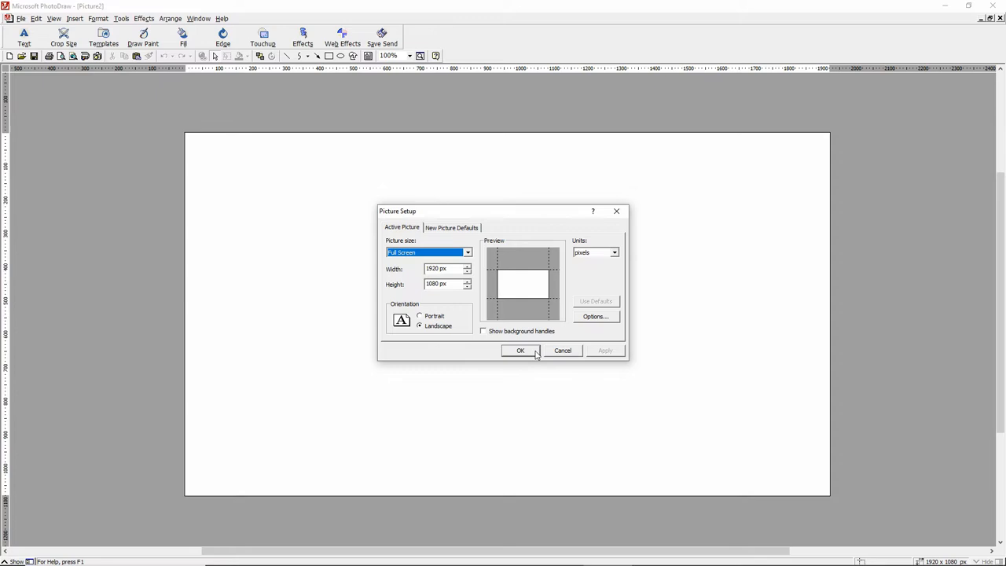
pyautogui.click(519, 349)
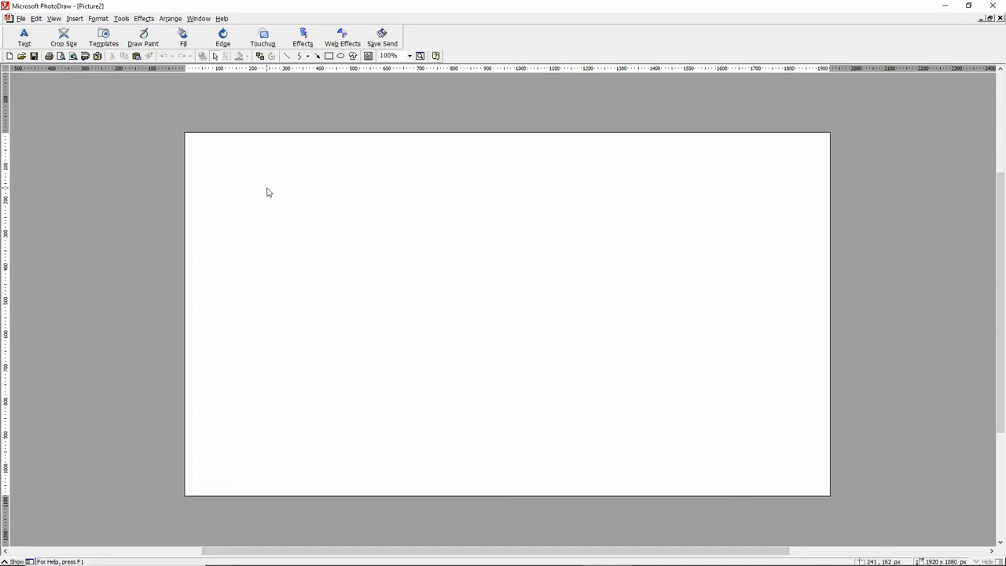
pyautogui.moveTo(471, 330)
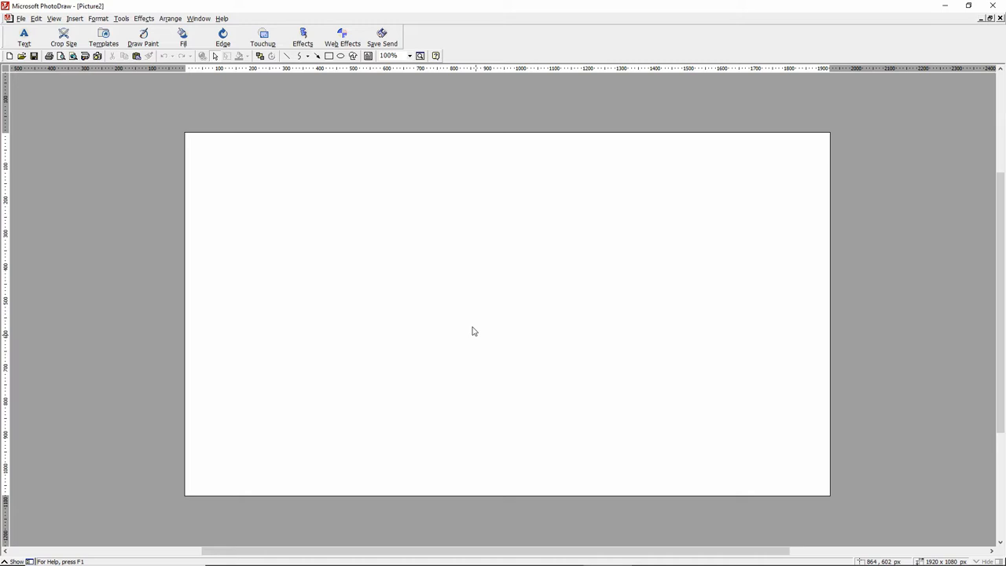
# Step: Draw blue diagonal guide lines from corner to corner to locate the canvas centre
pyautogui.click(223, 38)
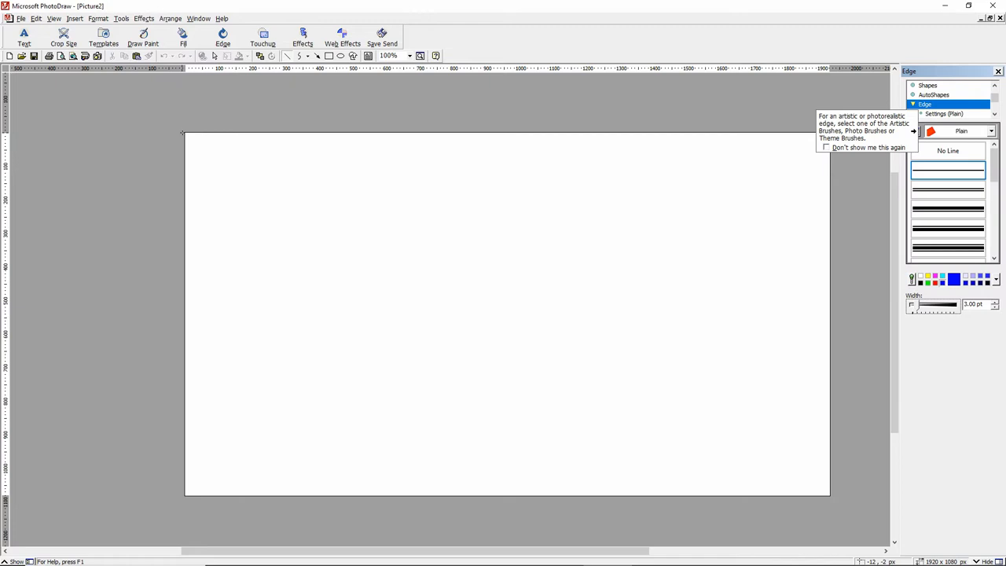
pyautogui.moveTo(185, 132); pyautogui.dragTo(829, 497)
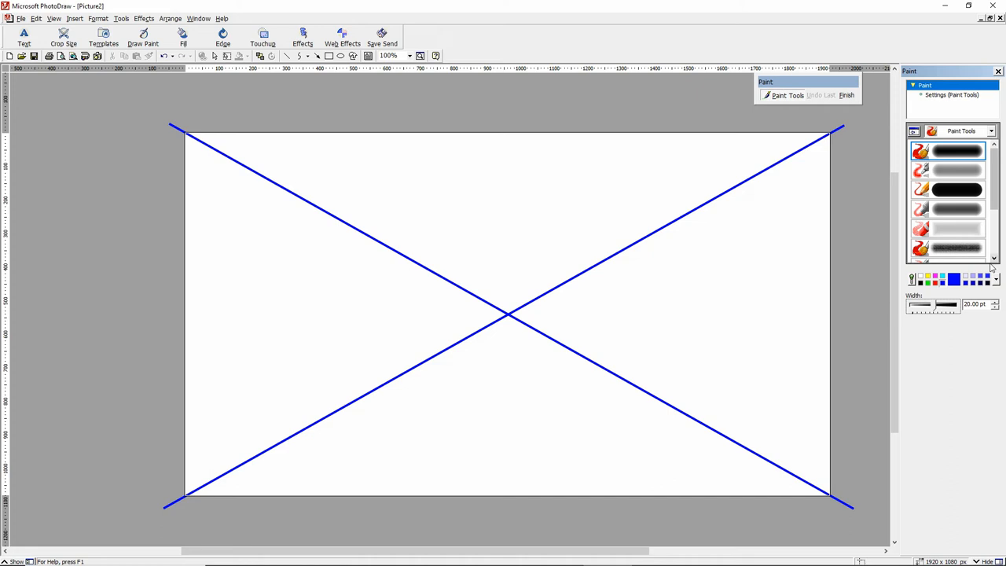
# Step: Paint a red dot at the intersection of the diagonals
pyautogui.click(956, 189)
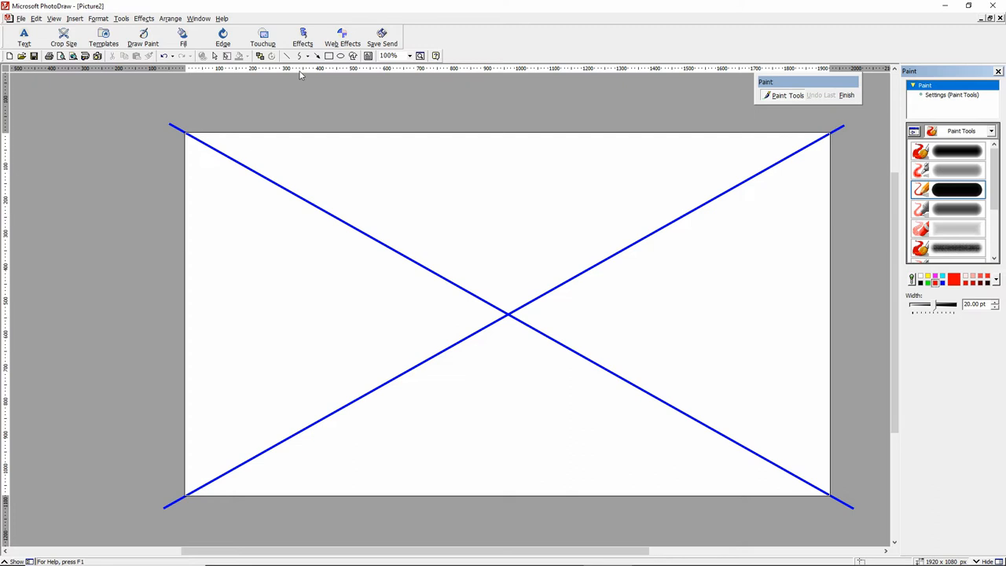
pyautogui.click(509, 314)
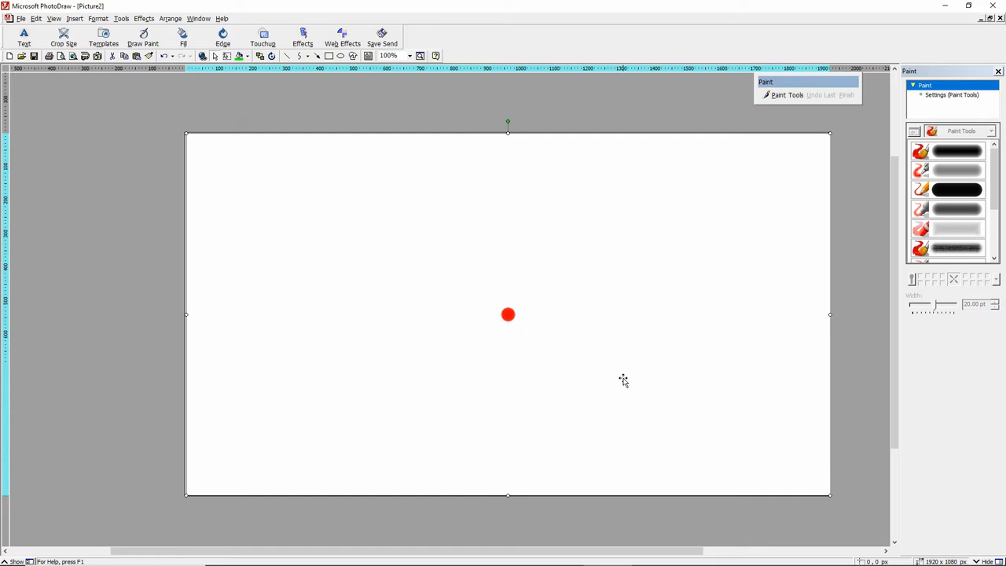
pyautogui.moveTo(267, 177)
pyautogui.write('Red Dot')
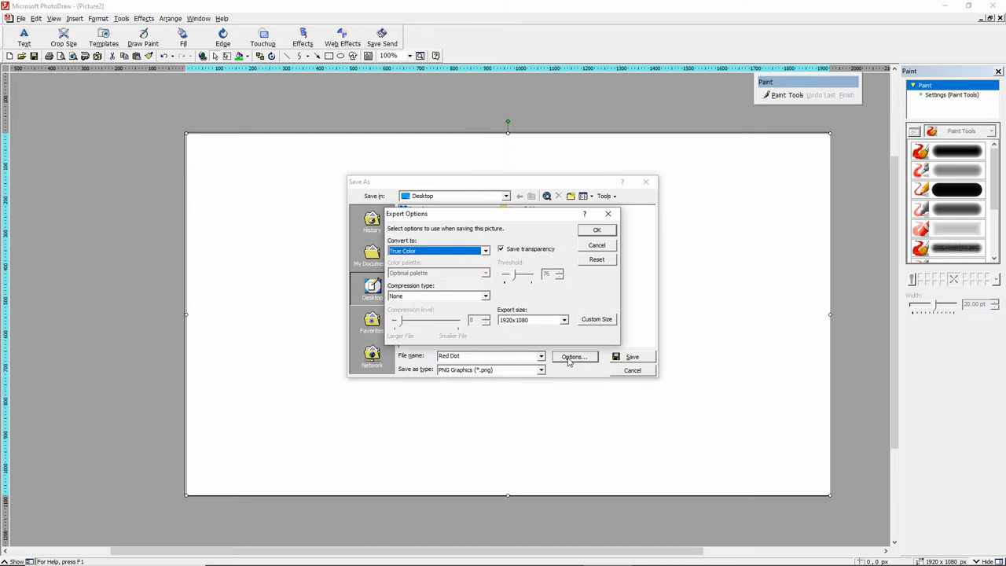
pyautogui.moveTo(518, 255)
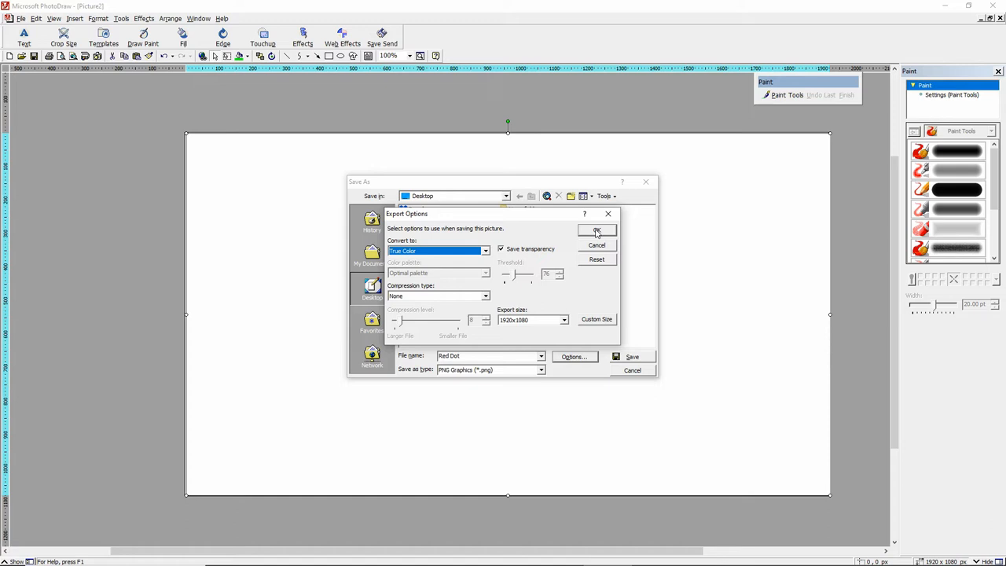
# Step: Confirm PNG export options: Save transparency checked, size 1920×1080
pyautogui.click(597, 230)
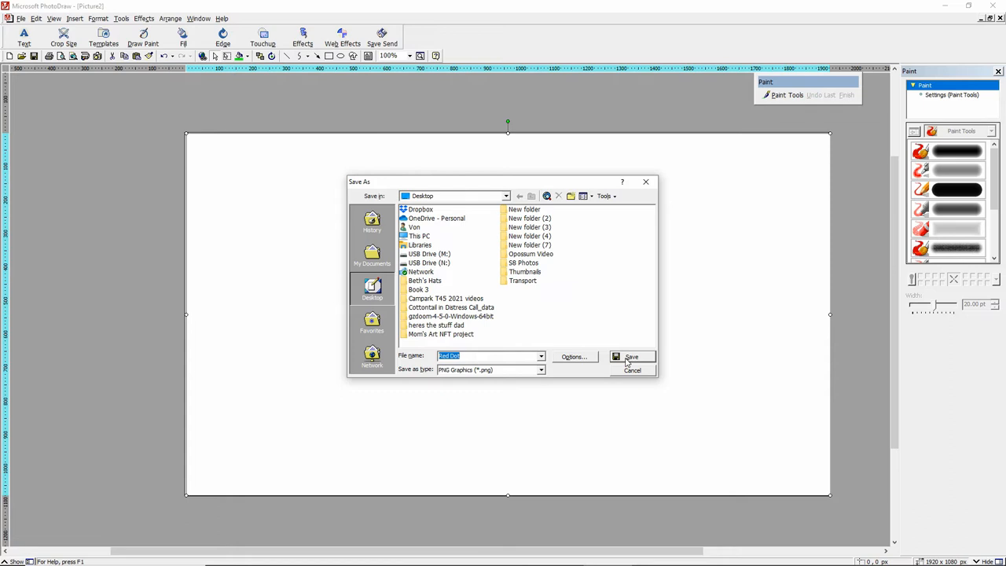
# Step: Save Red Dot.png to the Desktop and preview it in Windows Photos
pyautogui.click(632, 357)
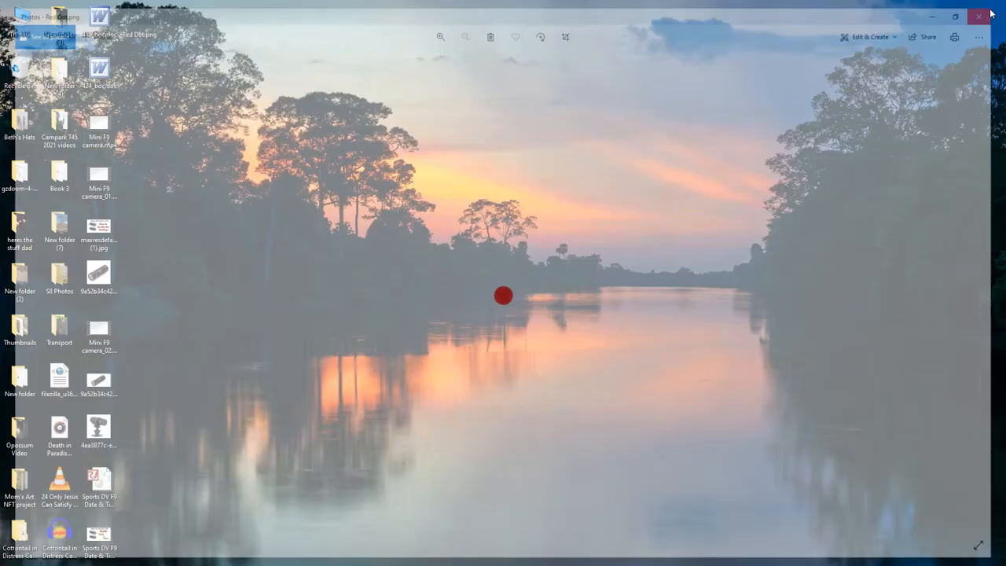
pyautogui.click(978, 16)
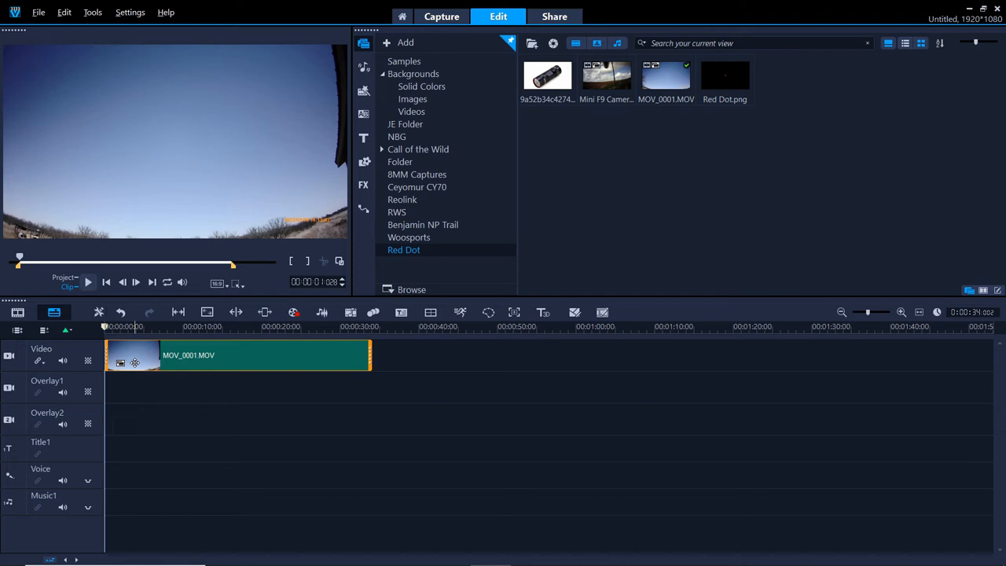
# Step: Place Red Dot.png on Overlay1 beneath the video and fit it to screen
pyautogui.moveTo(725, 76); pyautogui.dragTo(116, 386)
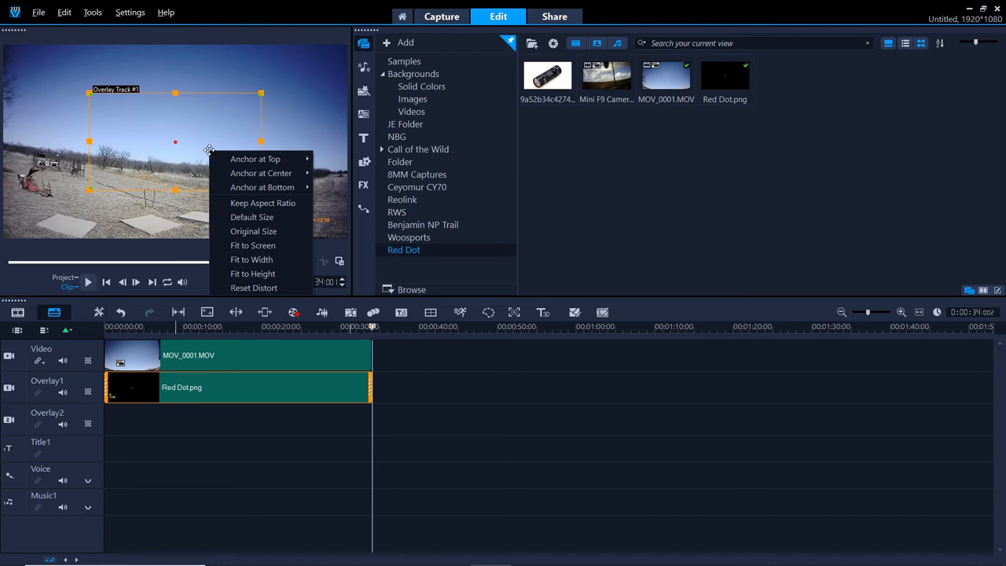
pyautogui.click(252, 246)
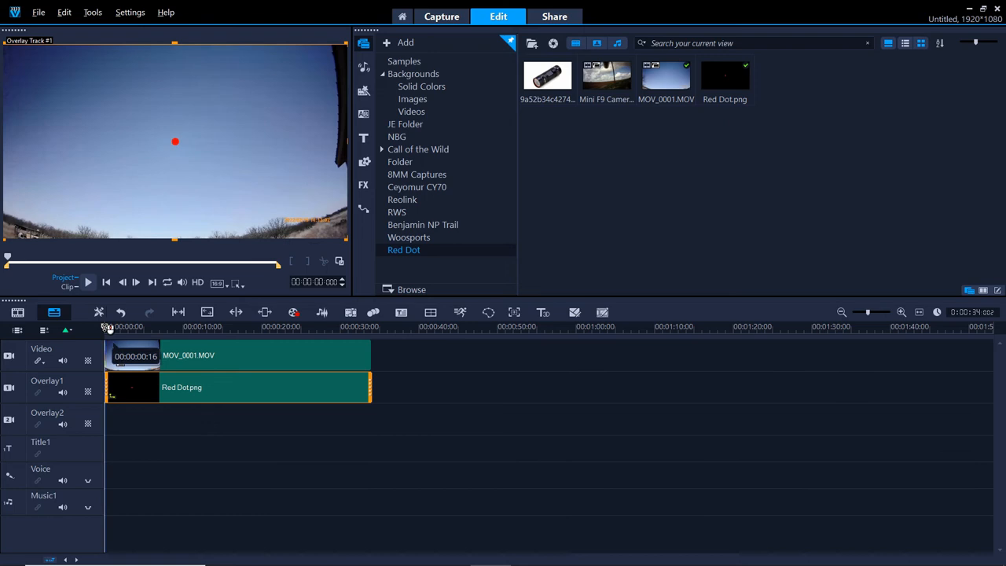
pyautogui.click(88, 283)
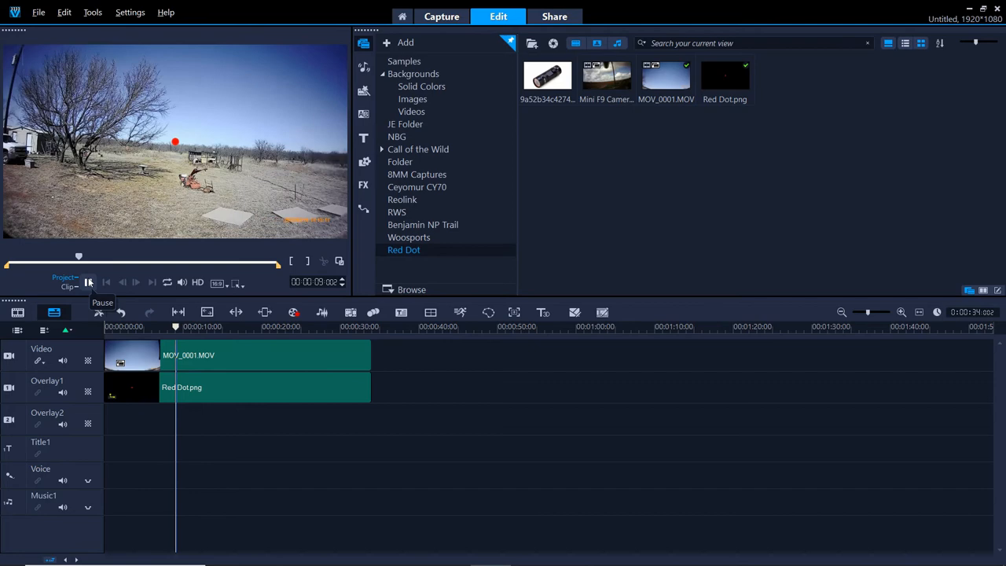
pyautogui.click(553, 16)
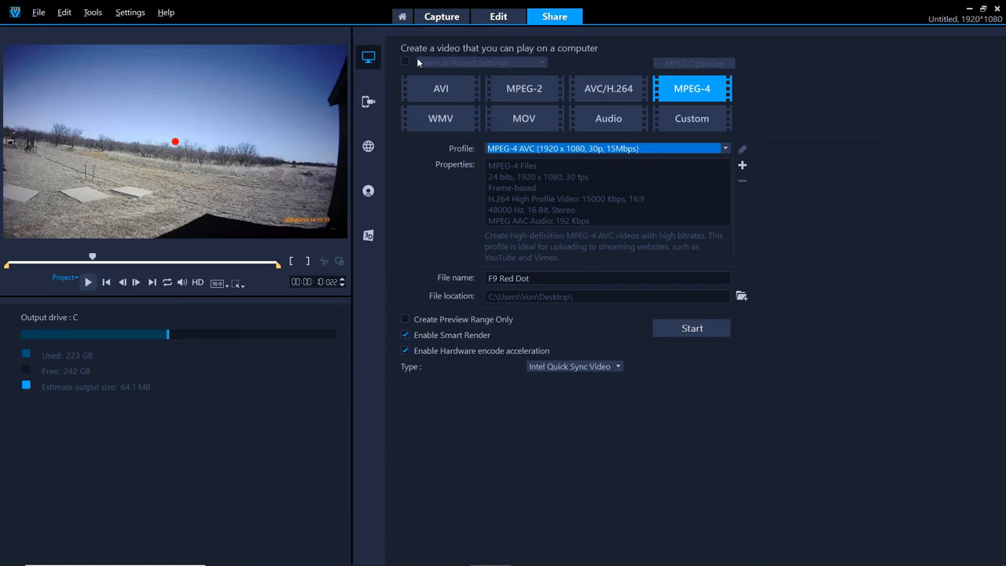
# Step: Render the project as P9 Red Dot using Same as Project Settings
pyautogui.click(405, 63)
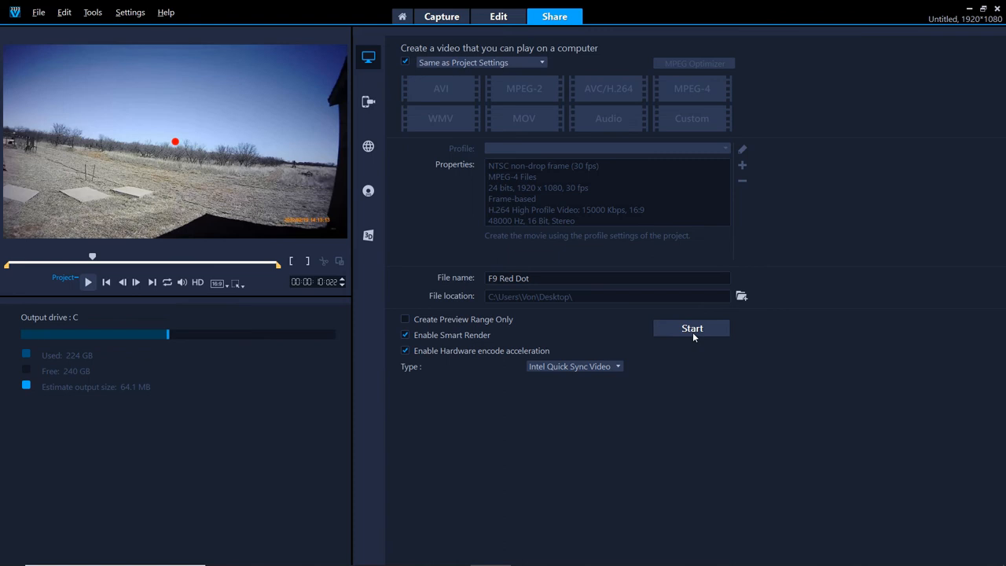
pyautogui.click(691, 328)
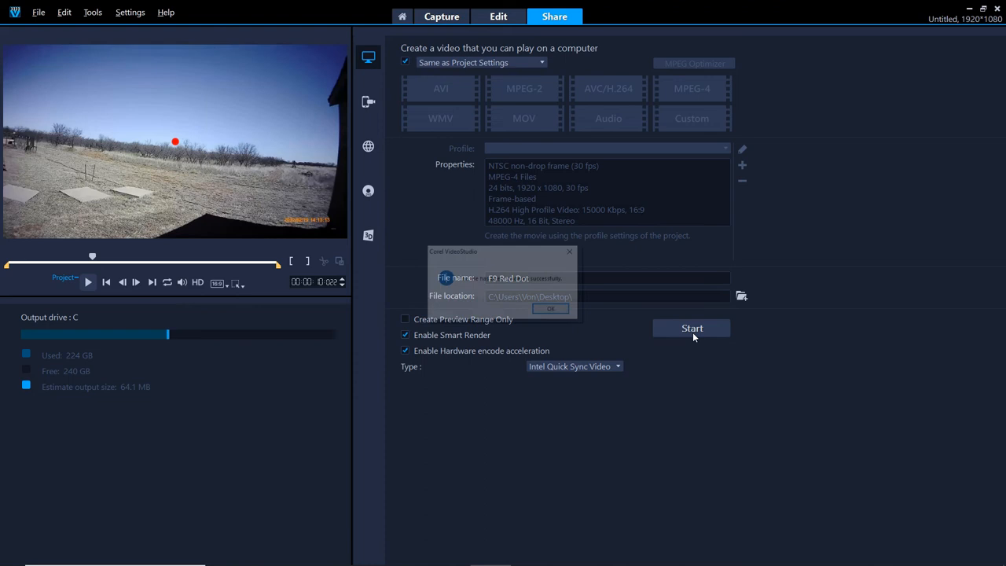